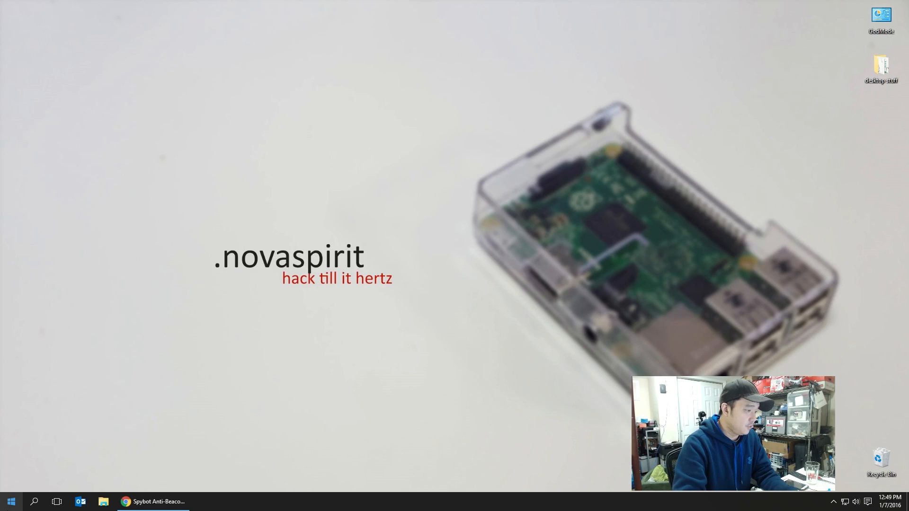
Open the Windows 10 Start menu from the taskbar.
left_click(10, 501)
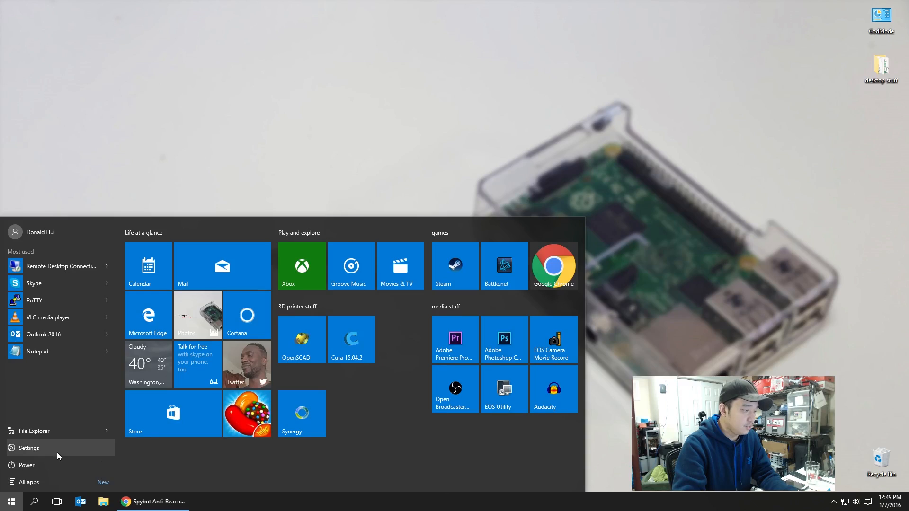
Launch Windows Settings from the Start menu to reach Privacy.
left_click(28, 448)
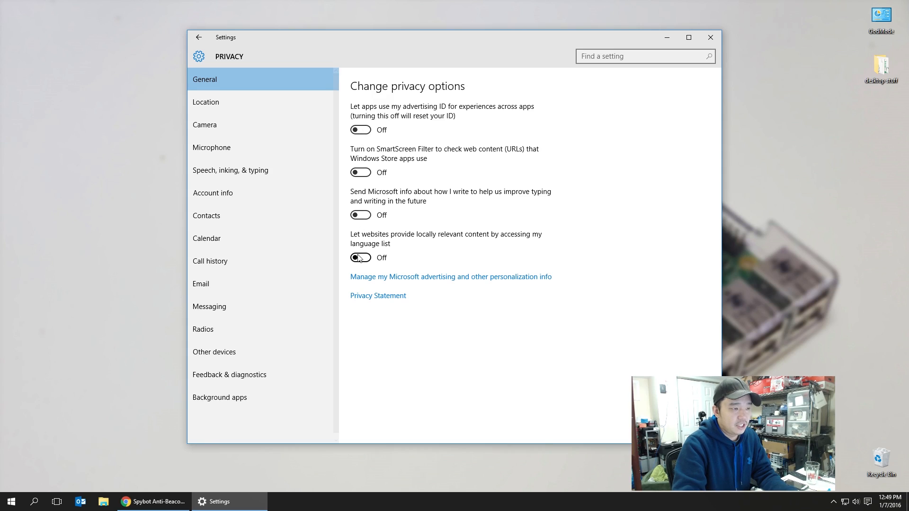
mouse_move(410, 214)
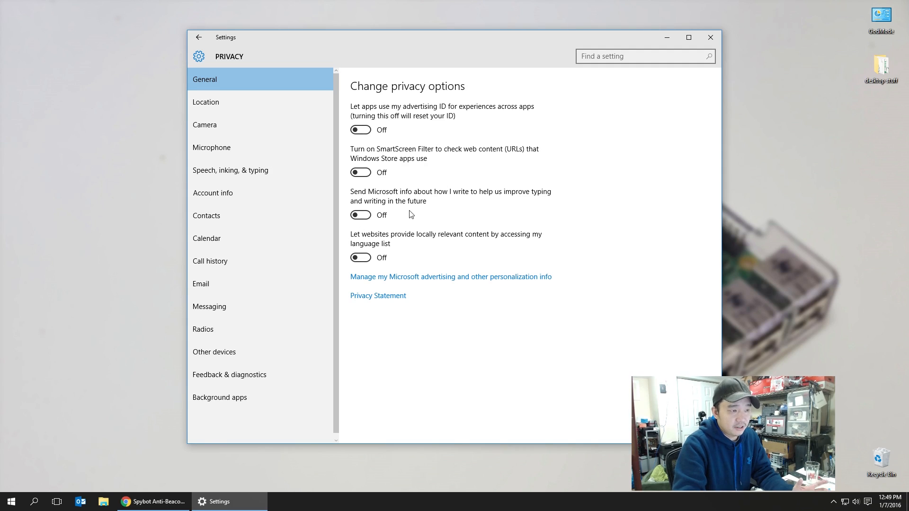
mouse_move(442, 196)
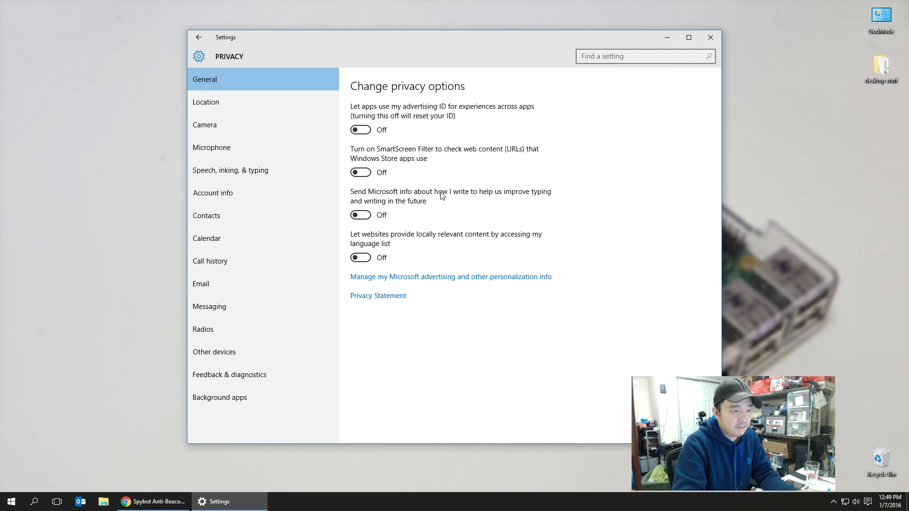
mouse_move(381, 207)
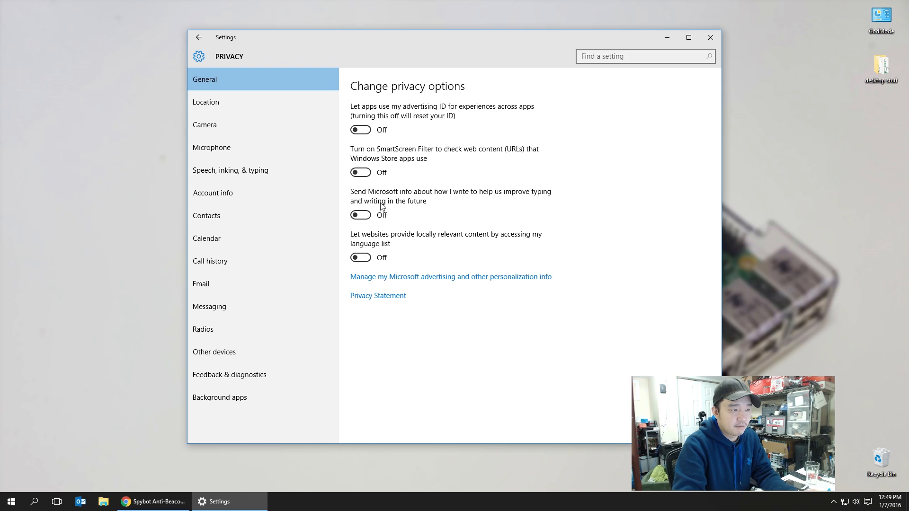
mouse_move(392, 205)
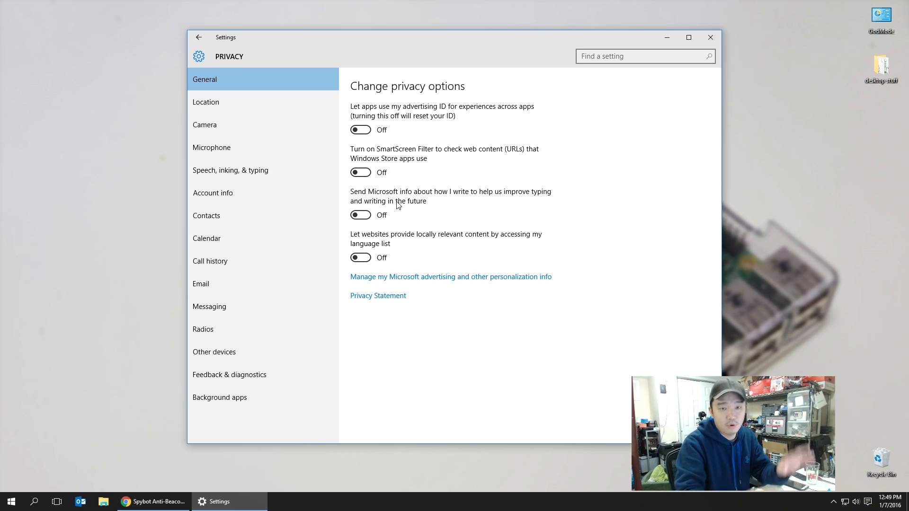
mouse_move(400, 172)
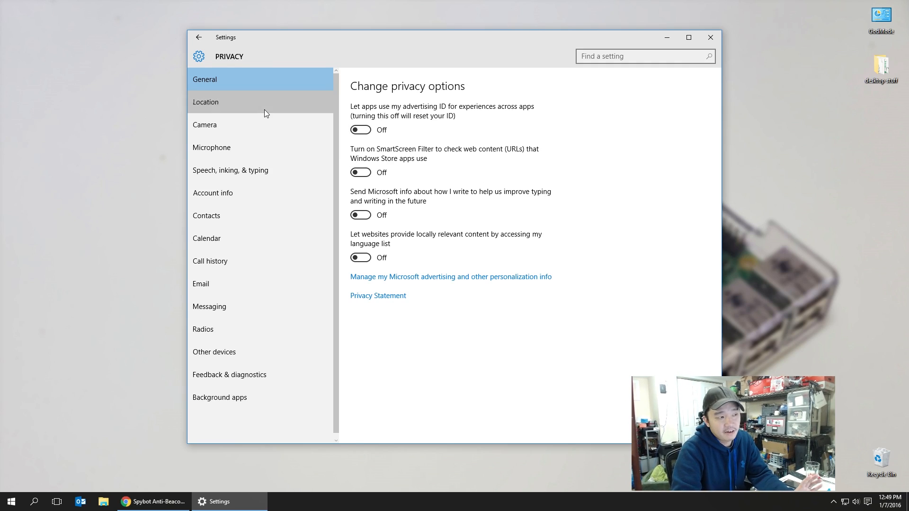
left_click(205, 102)
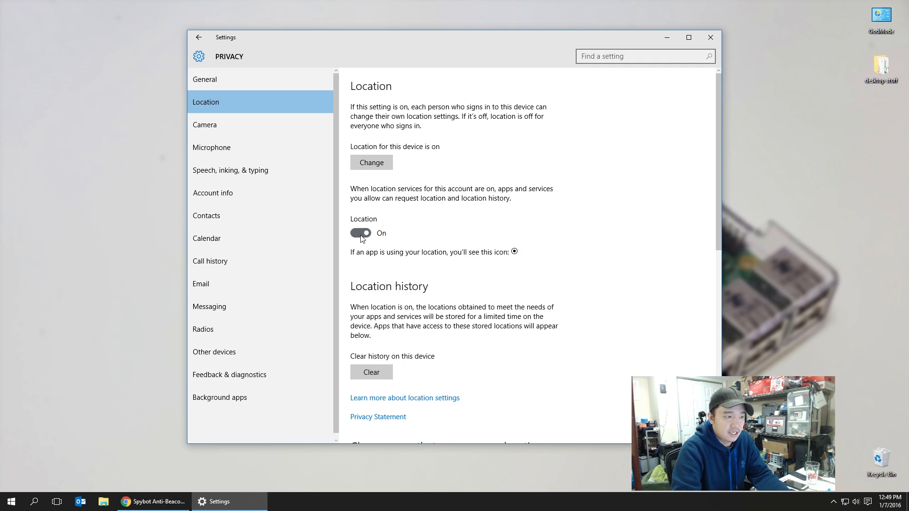
left_click(204, 125)
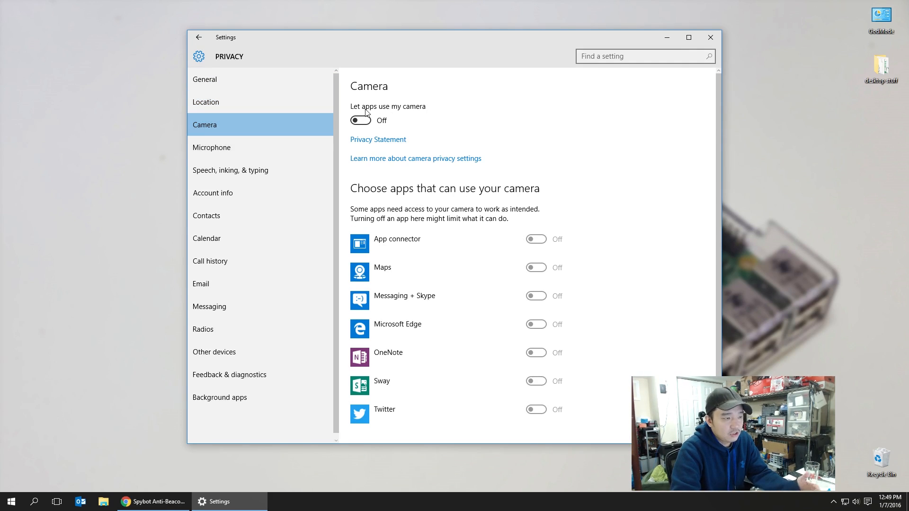
mouse_move(394, 140)
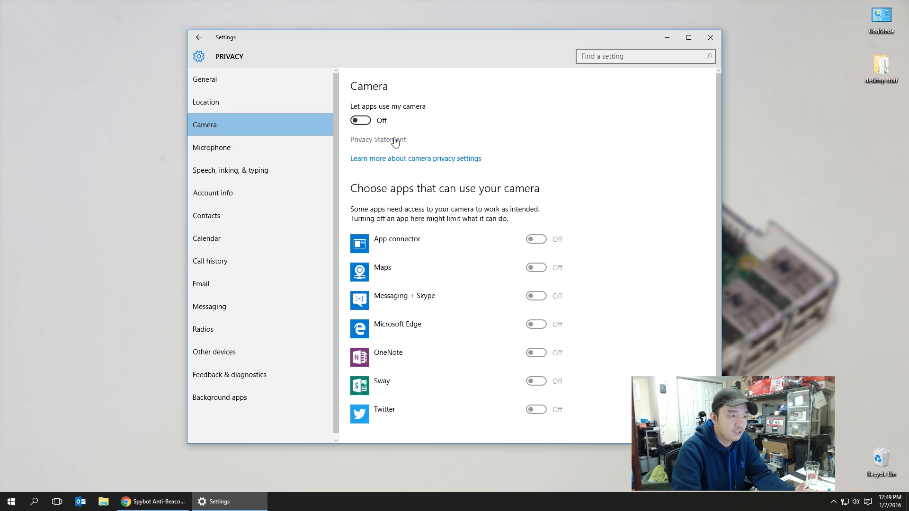
left_click(211, 147)
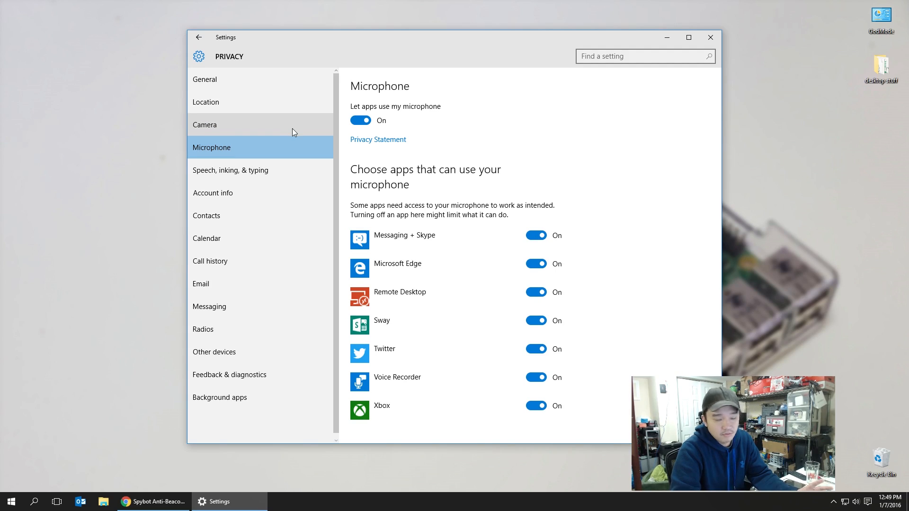
mouse_move(295, 173)
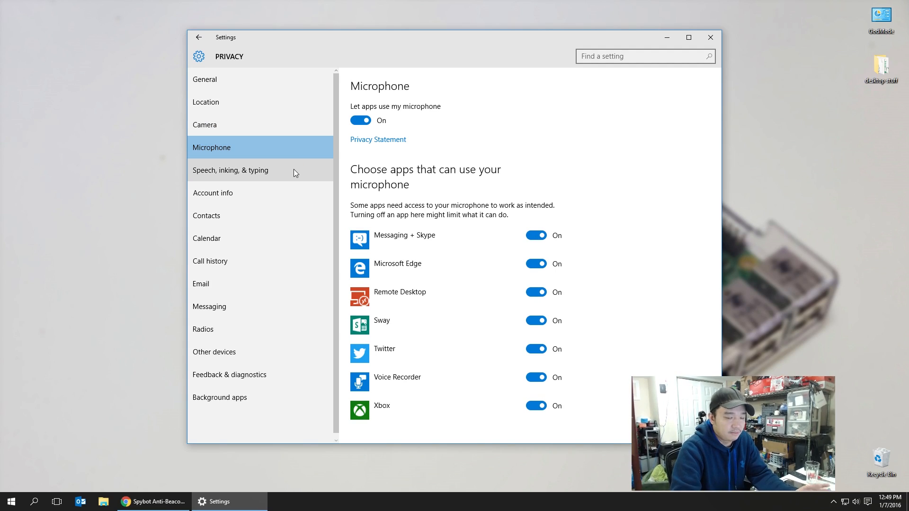
mouse_move(294, 187)
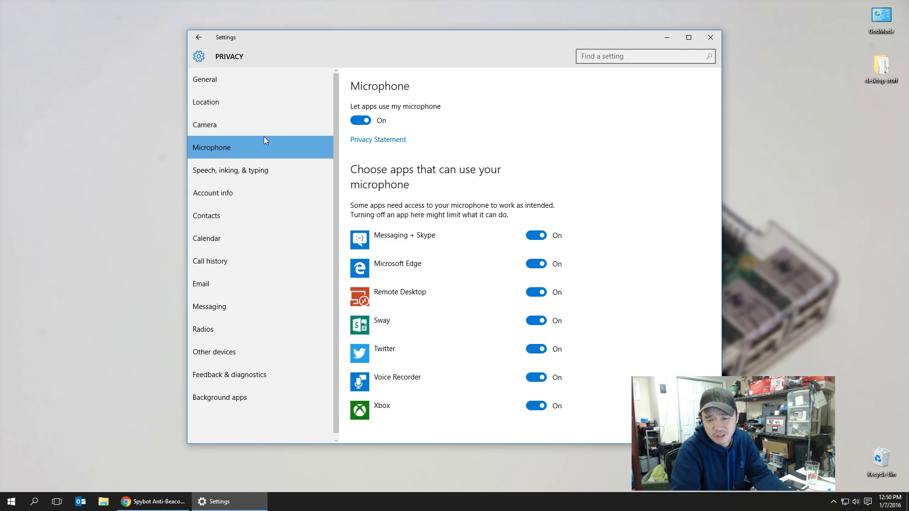
mouse_move(248, 79)
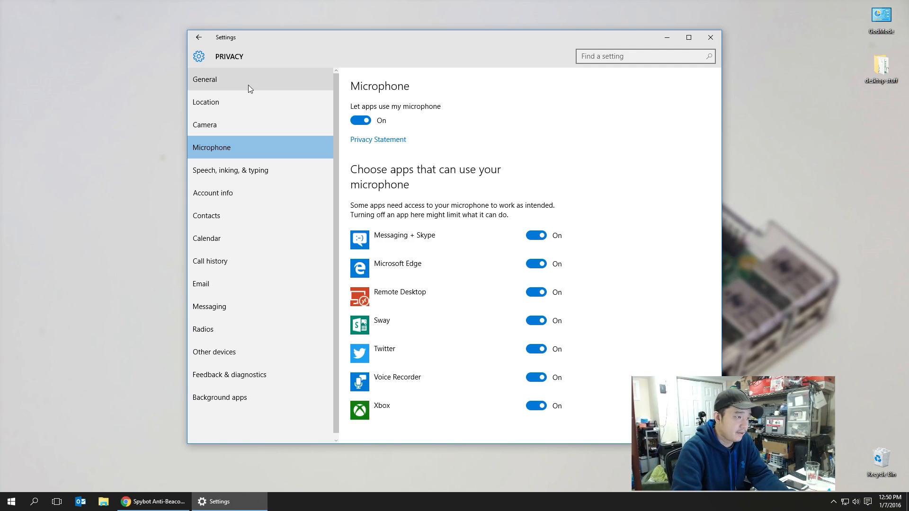
mouse_move(525, 49)
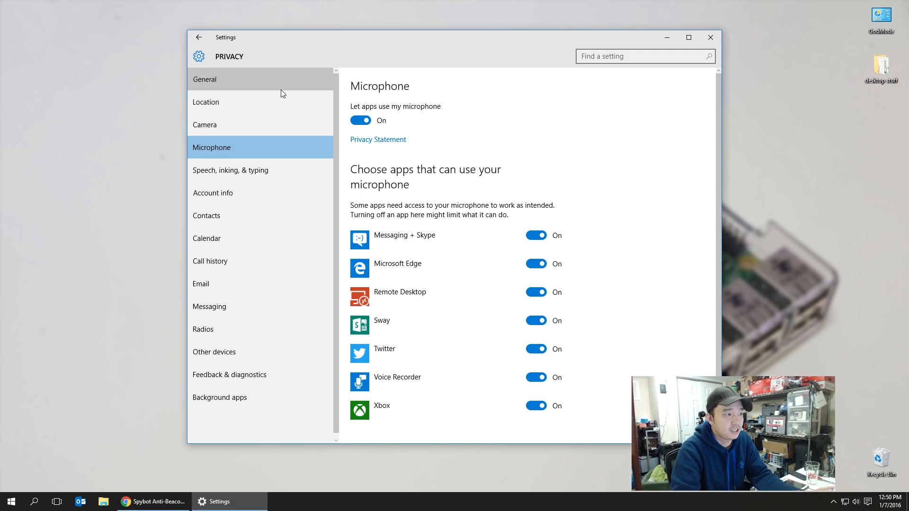
left_click(204, 79)
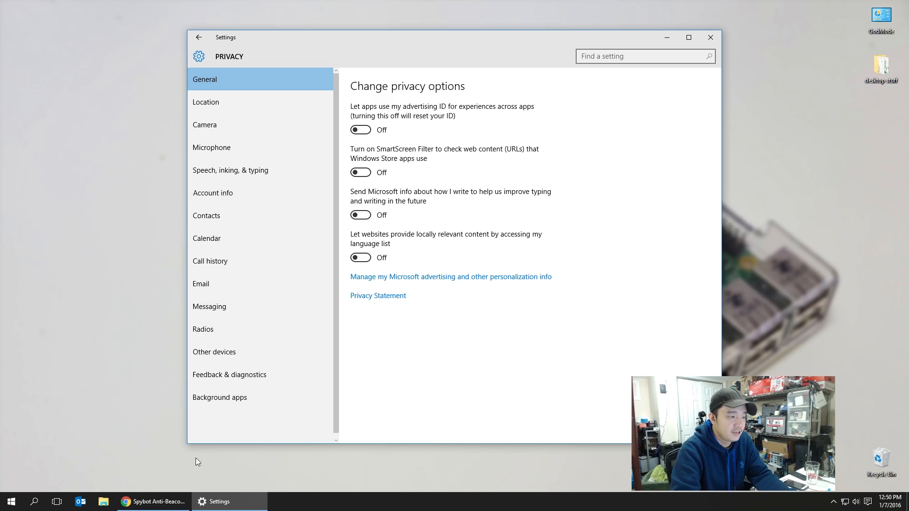
Switch to the Anti-Beacon website in Chrome and follow the red Download (installer) button.
left_click(152, 501)
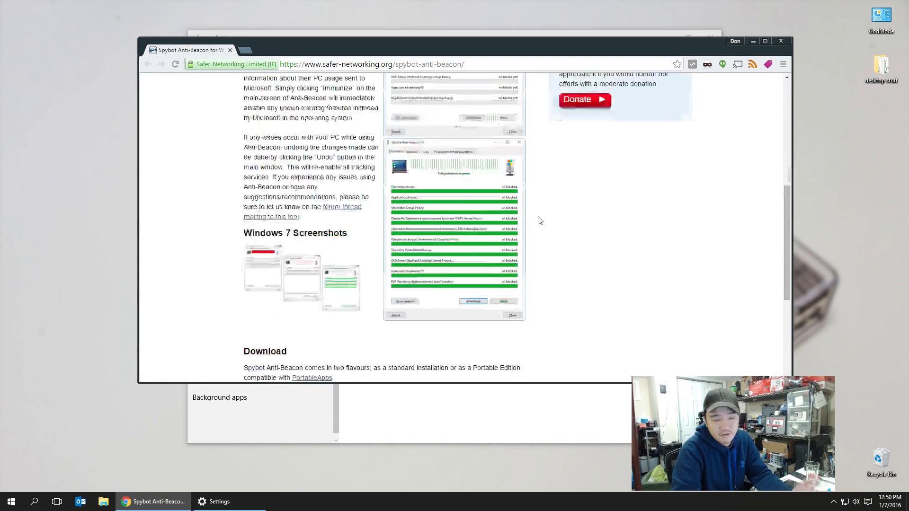
scroll("up", 3)
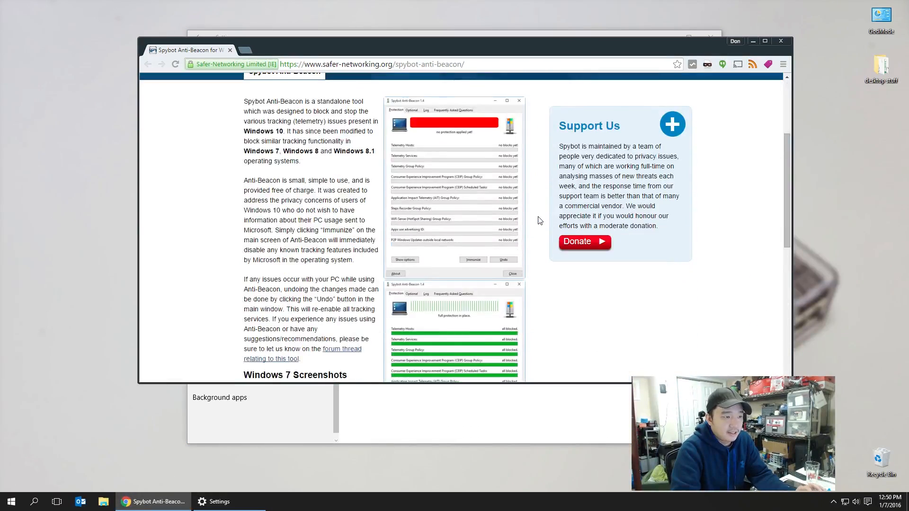
scroll("up", 3)
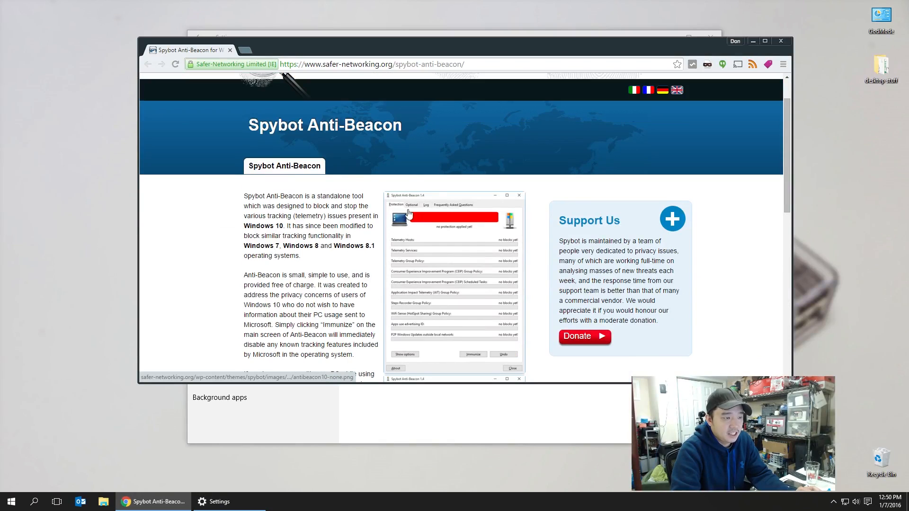
scroll("down", 3)
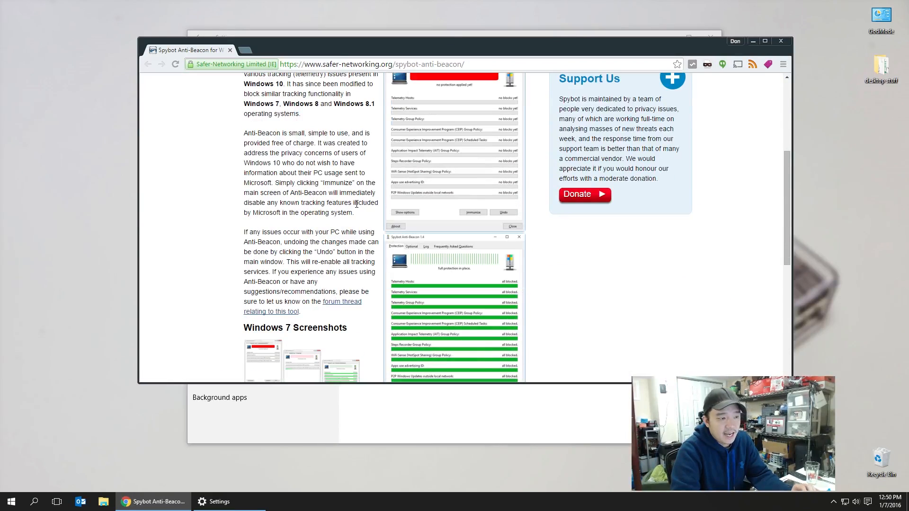
scroll("up", 3)
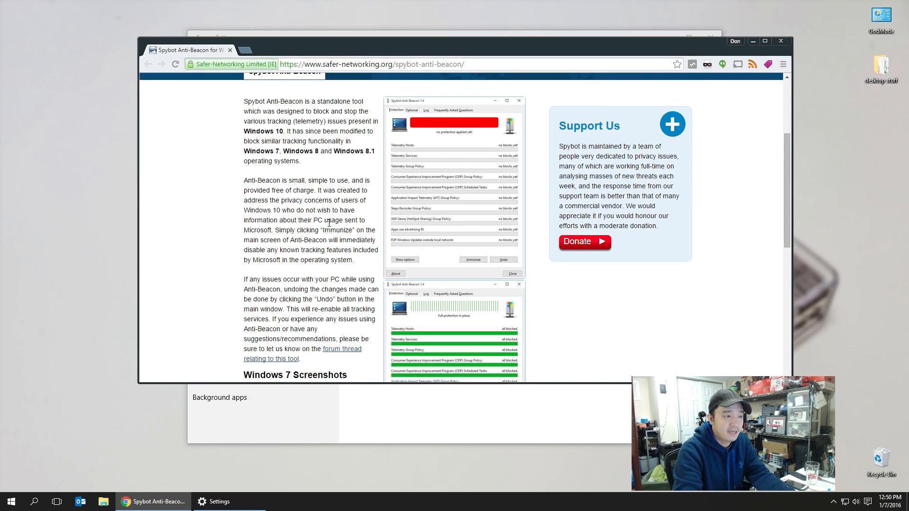
scroll("down", 3)
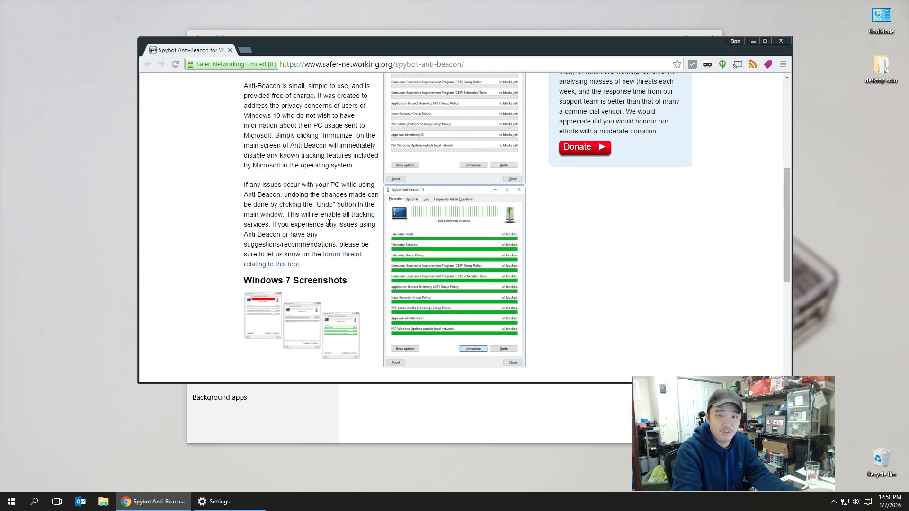
scroll("down", 3)
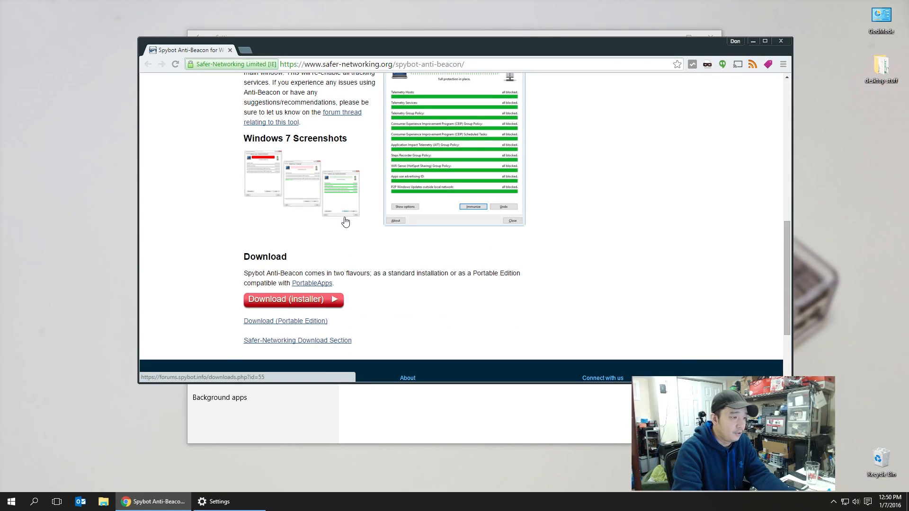
left_click(285, 299)
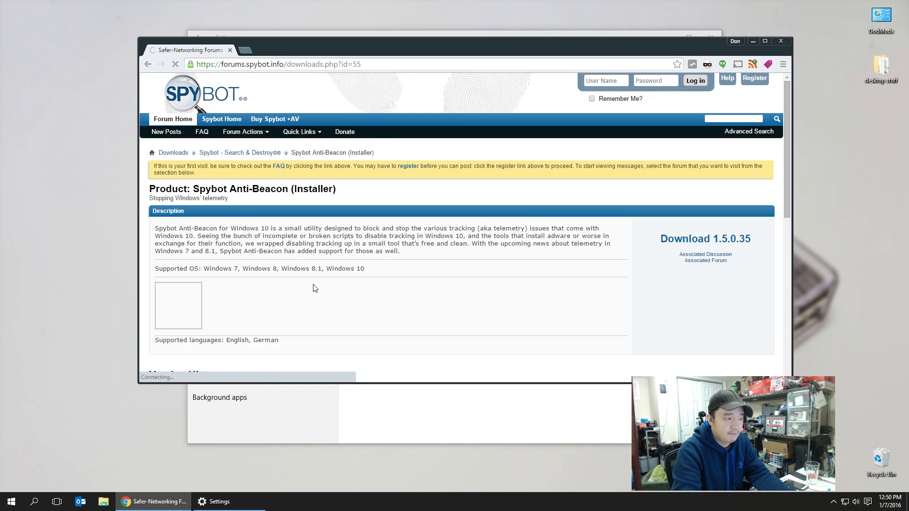
Download SpybotAntiBeacon-1.5-setup.exe from Version History and launch the installer.
scroll("down", 3)
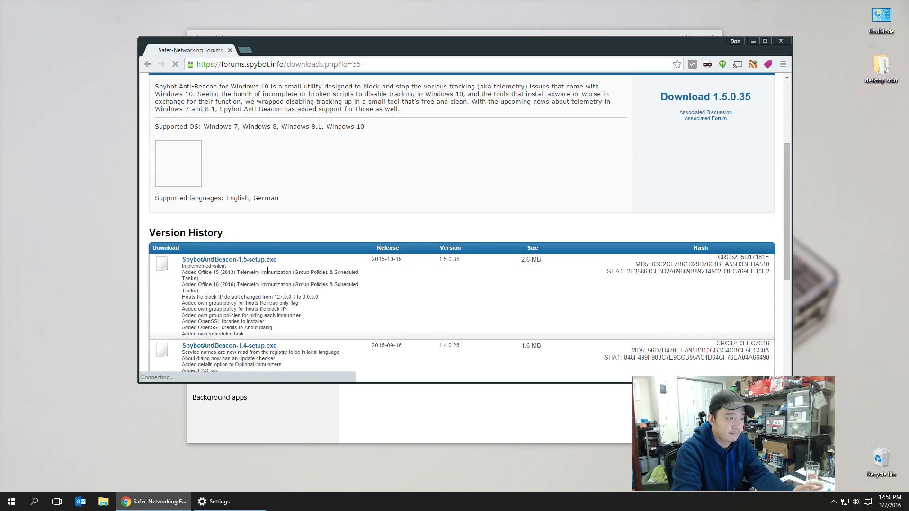
left_click(229, 258)
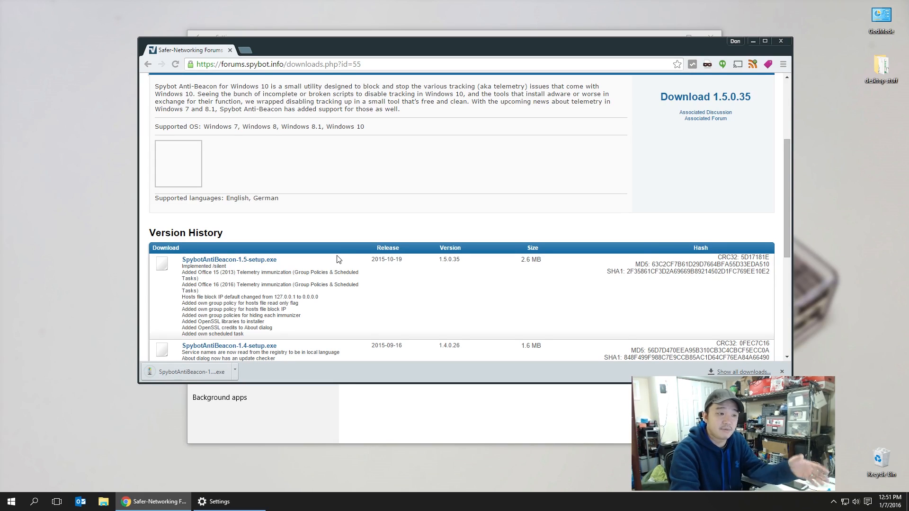
mouse_move(171, 333)
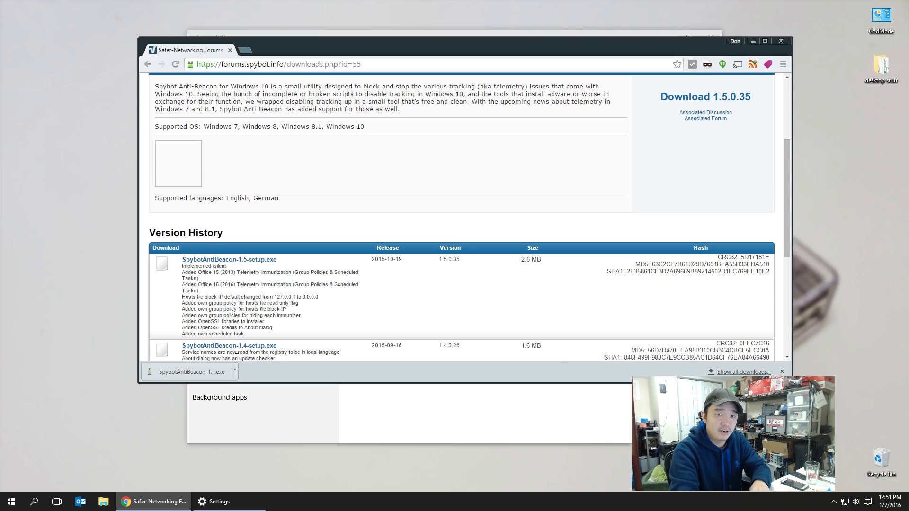
left_click(189, 371)
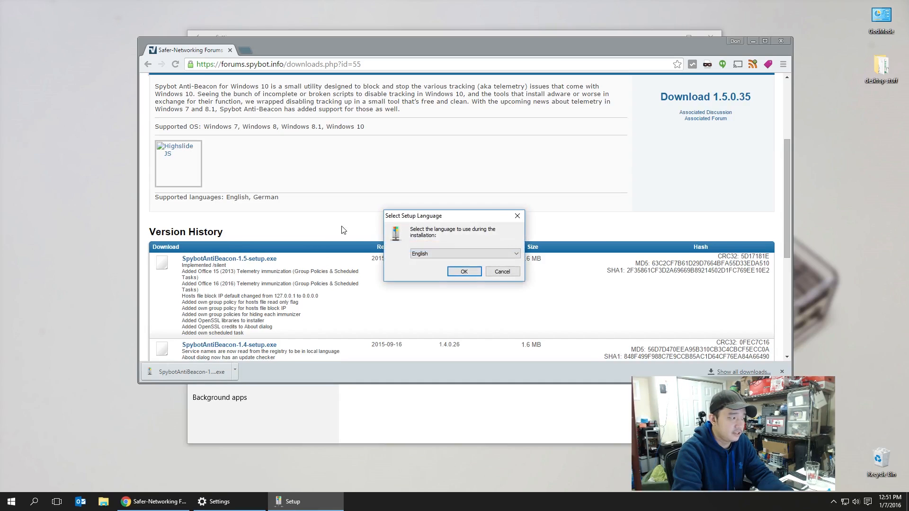
Run setup in English, accept the license, keep restart refresh enabled, and install.
left_click(463, 272)
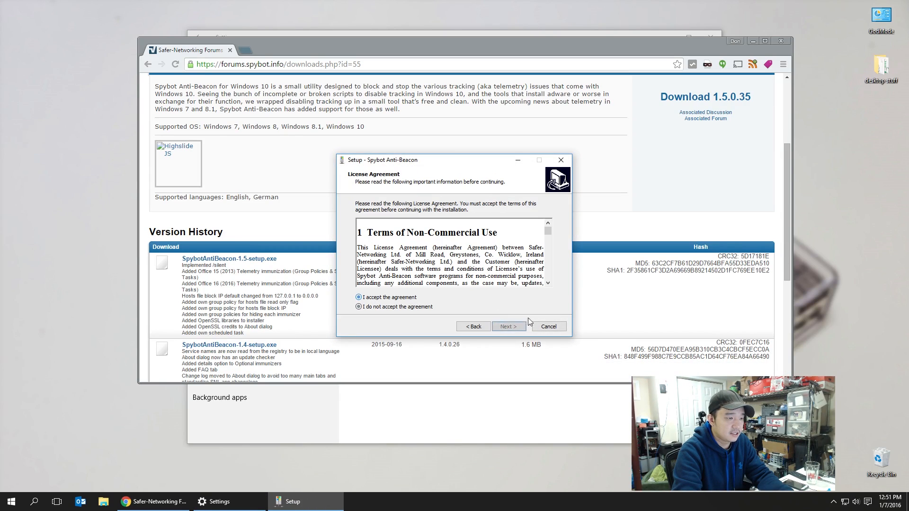
left_click(508, 326)
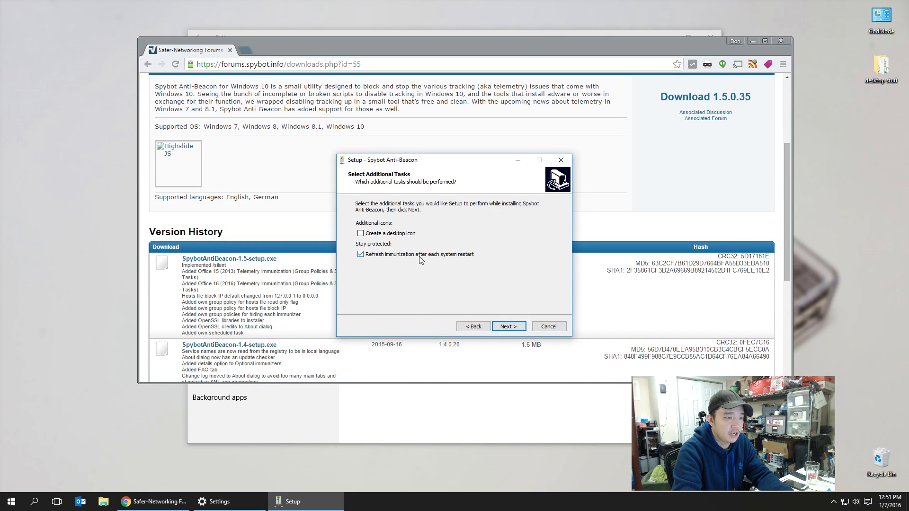
mouse_move(434, 259)
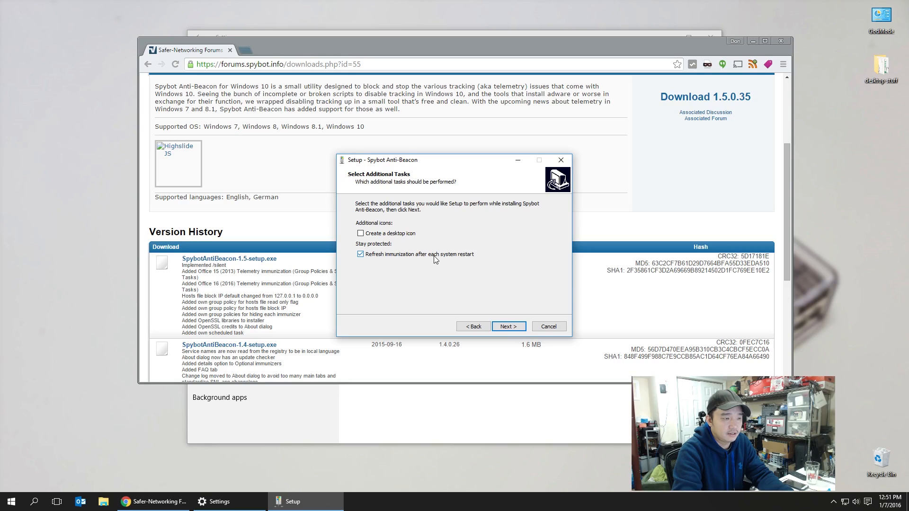
left_click(508, 326)
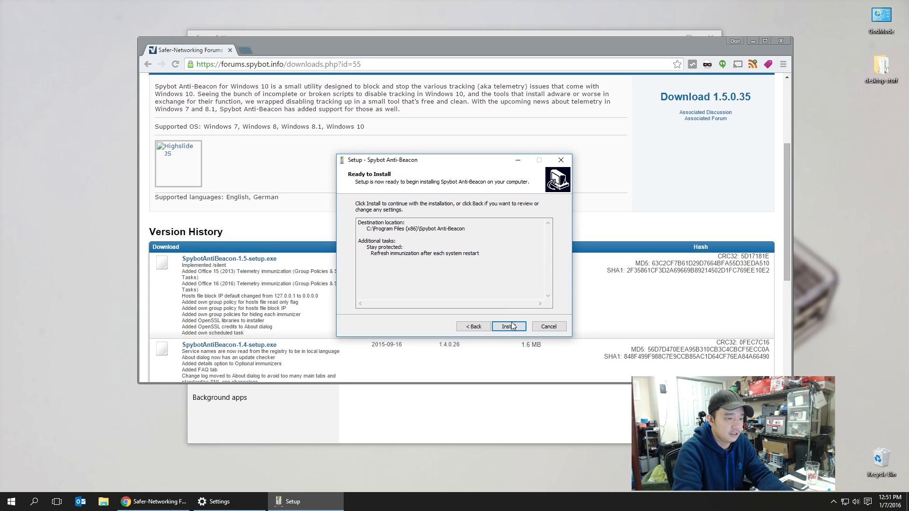
left_click(507, 326)
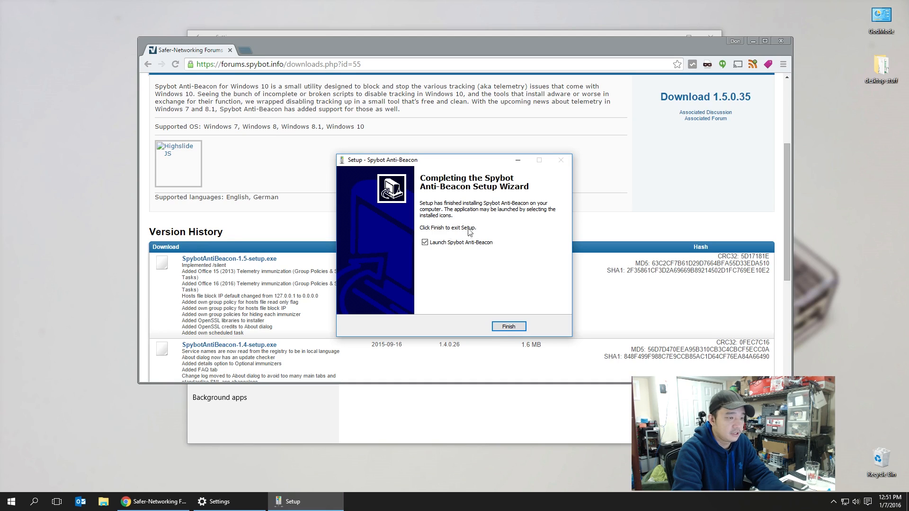
Launch Anti-Beacon from setup and immunize all standard telemetry categories.
left_click(508, 326)
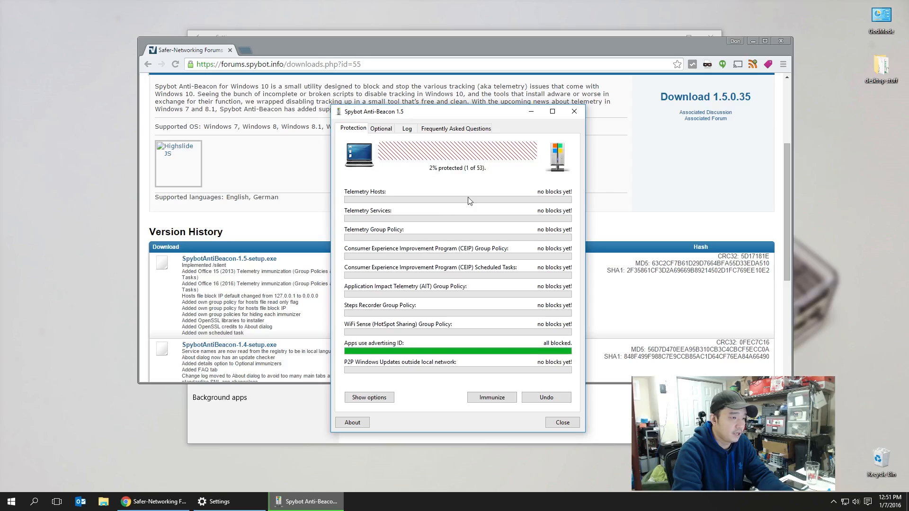
mouse_move(447, 173)
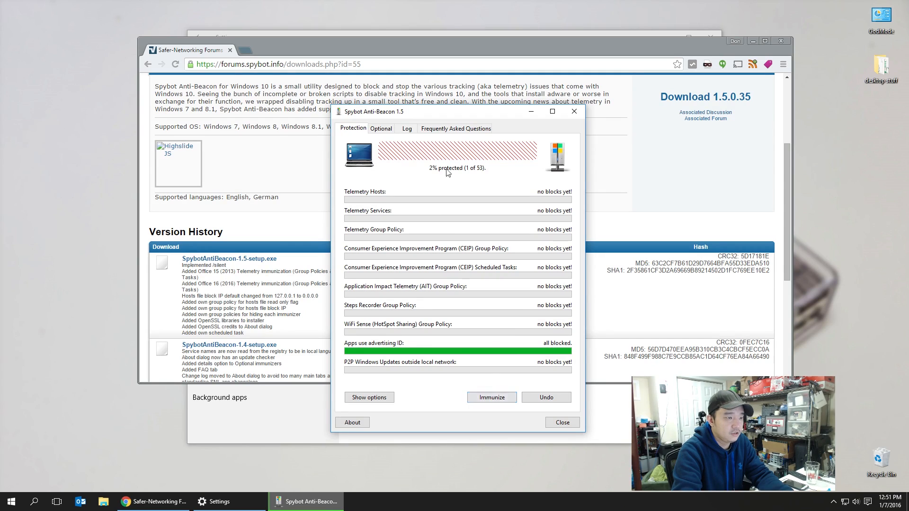
mouse_move(479, 175)
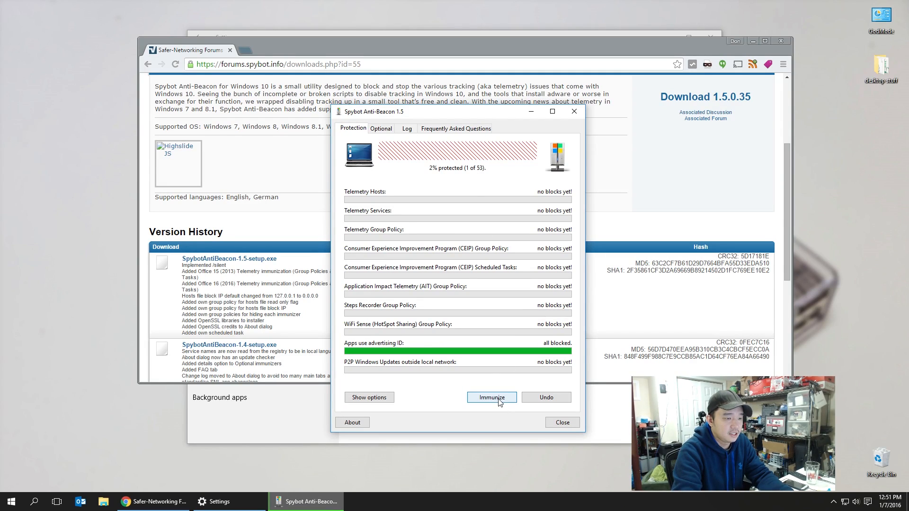
left_click(491, 397)
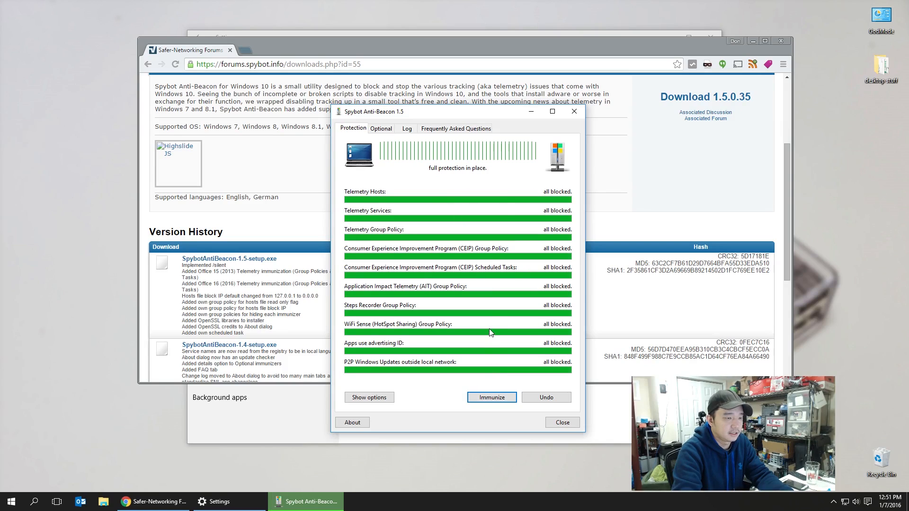
mouse_move(377, 213)
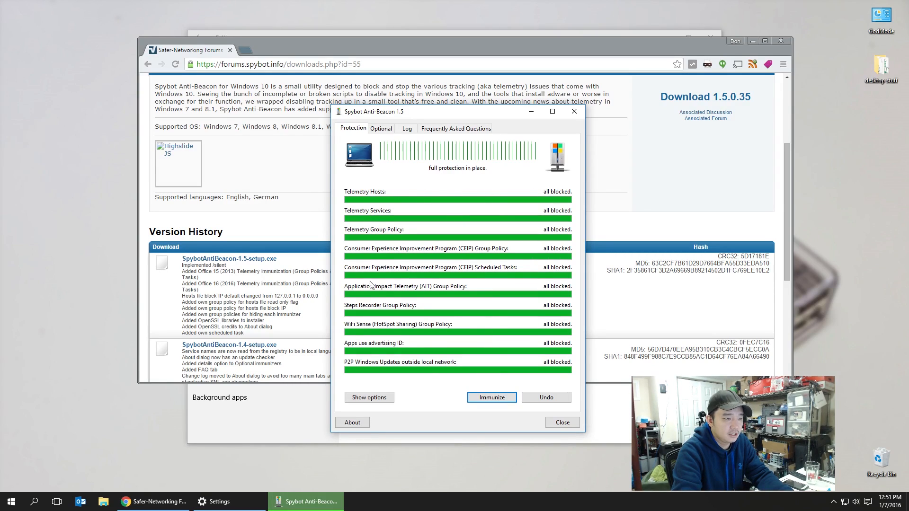
mouse_move(467, 411)
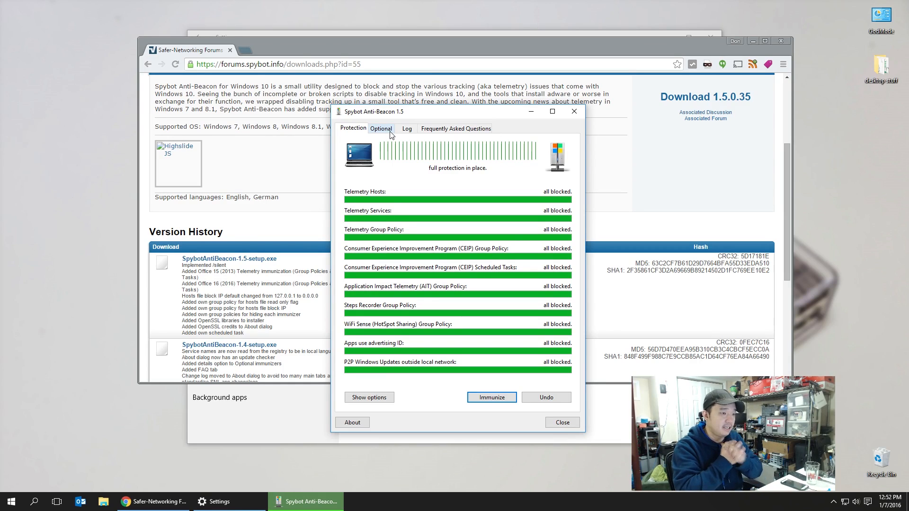
On the Optional tab, block the OneDrive service, OneDrive group policy and Bing IPs.
left_click(381, 128)
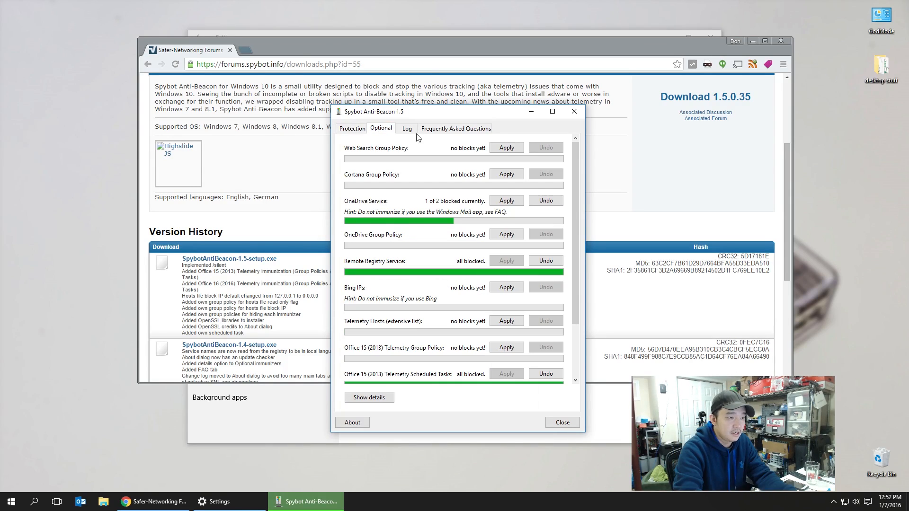
mouse_move(361, 153)
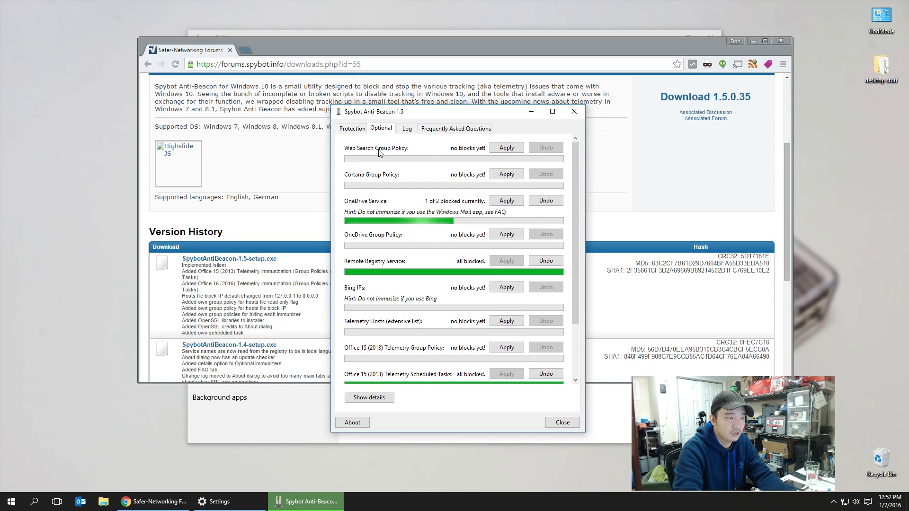
mouse_move(433, 204)
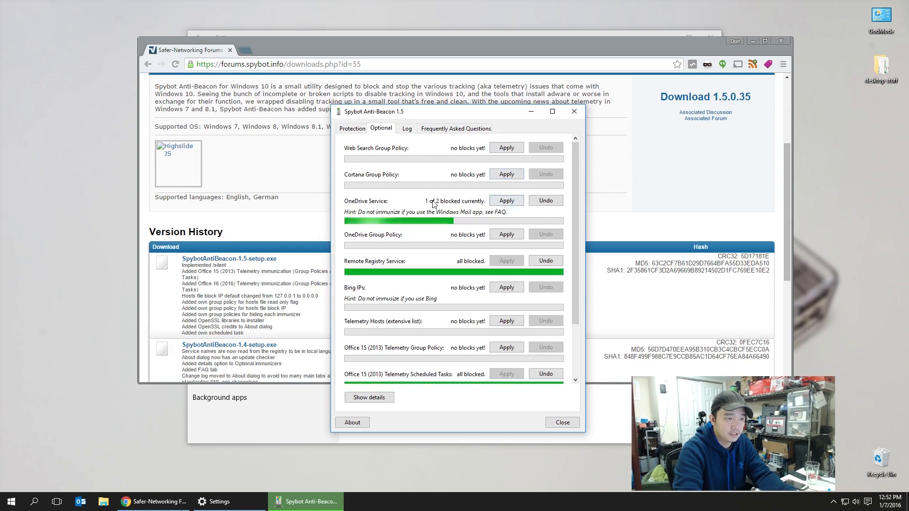
left_click(505, 200)
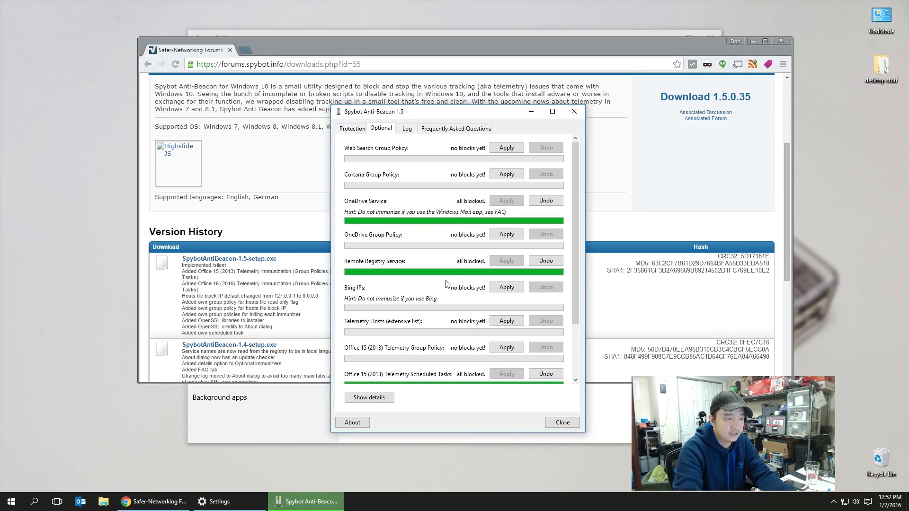
left_click(505, 233)
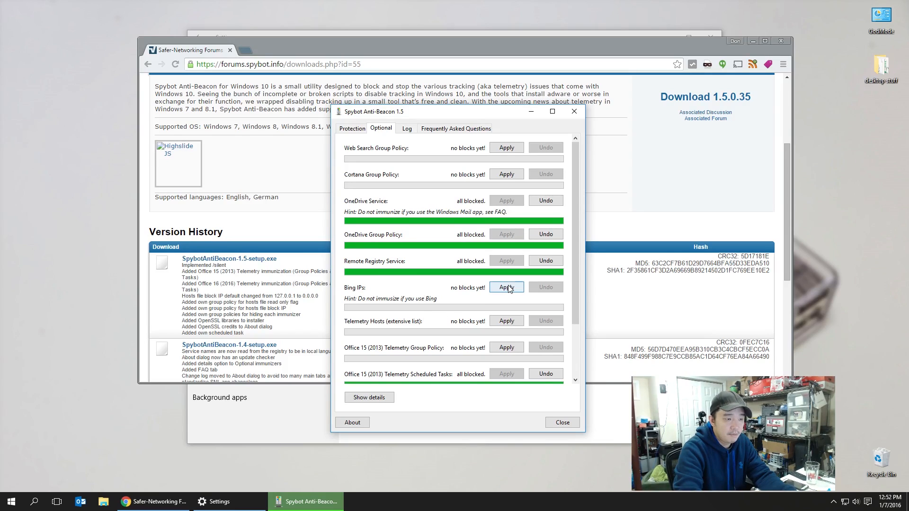
left_click(506, 286)
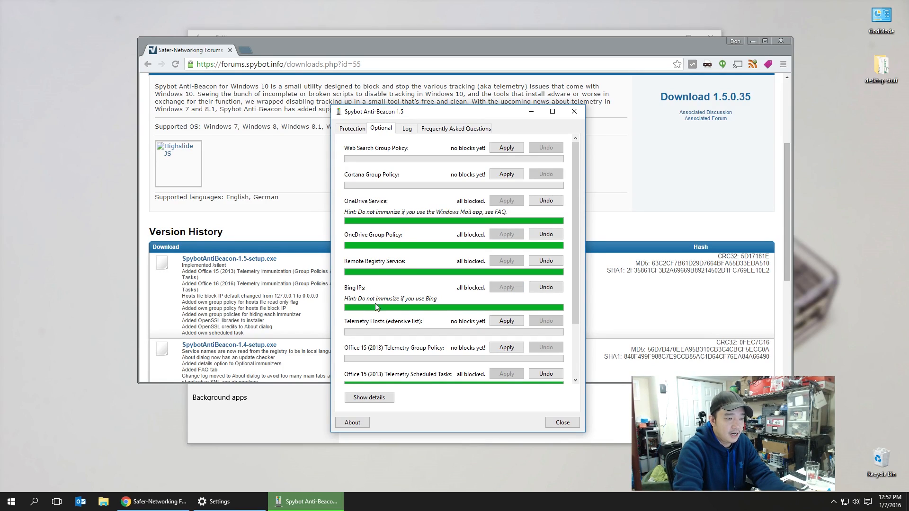
mouse_move(430, 320)
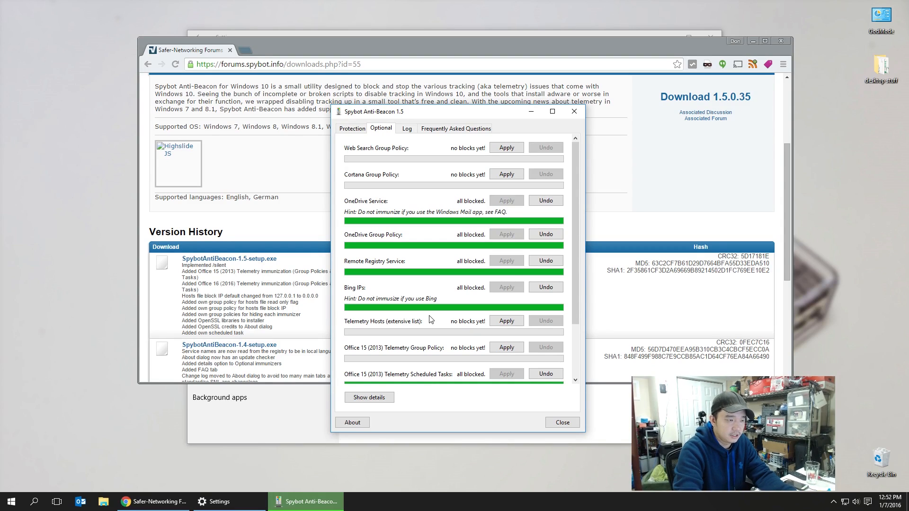
Block extensive telemetry hosts and Office 2013/2016 telemetry policies, then view the log.
left_click(505, 320)
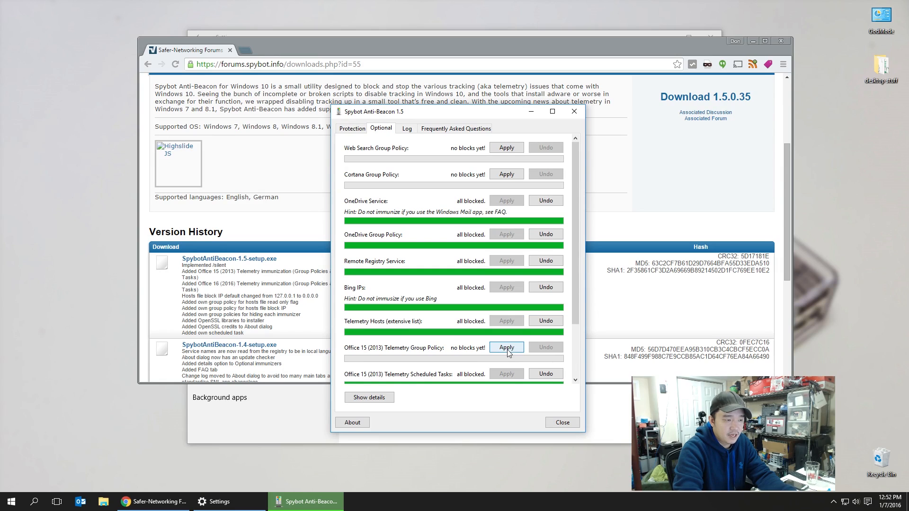
left_click(505, 346)
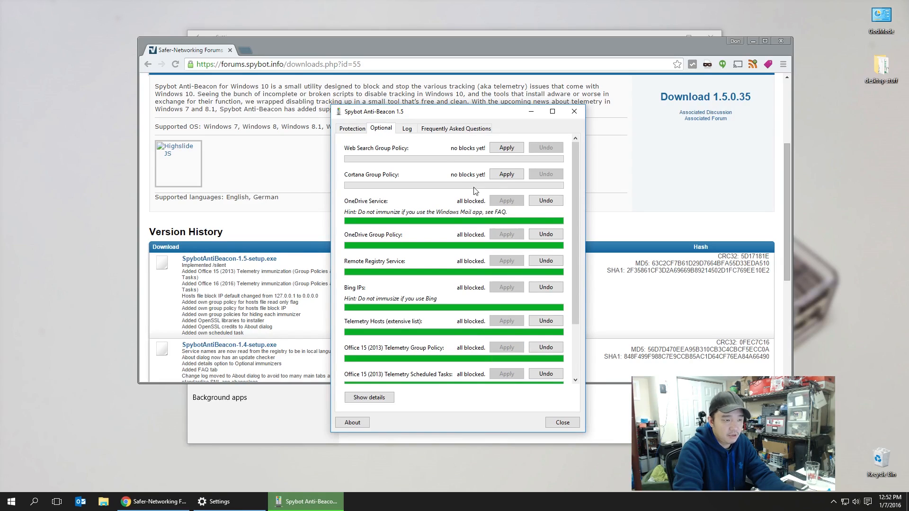
scroll("down", 3)
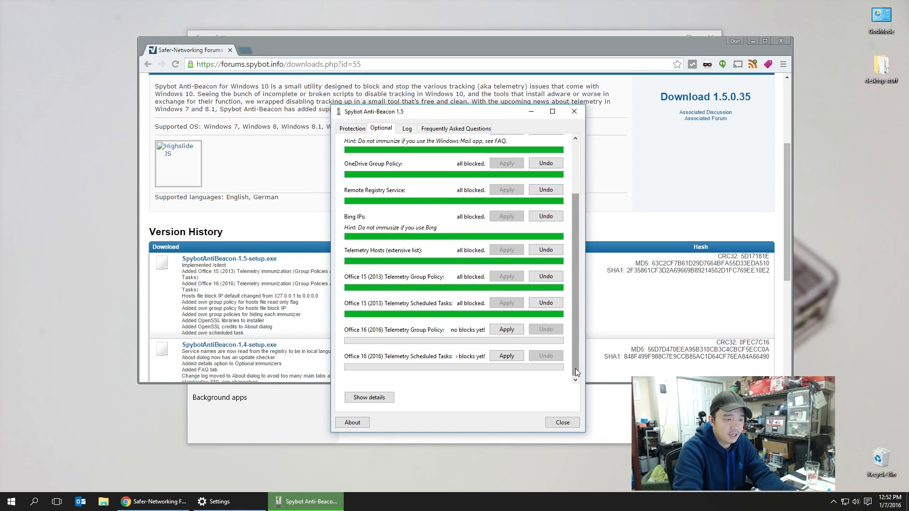
left_click(505, 329)
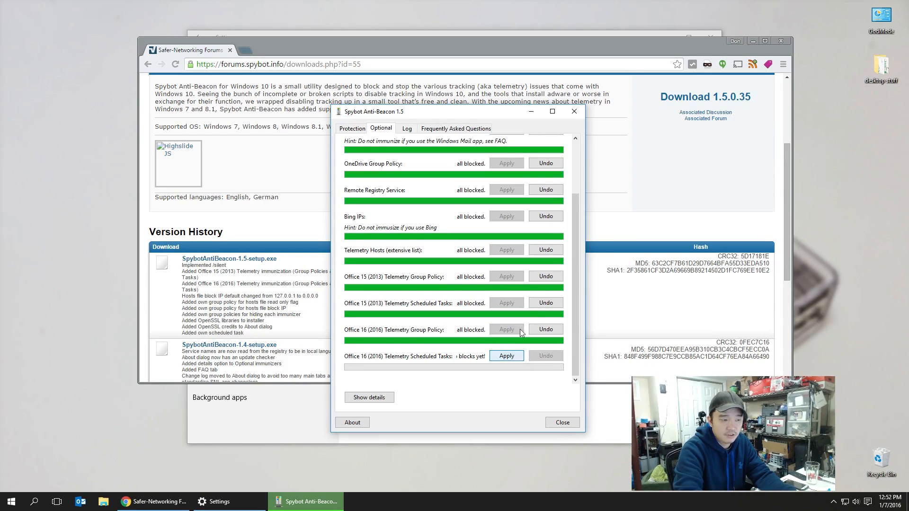
scroll("up", 3)
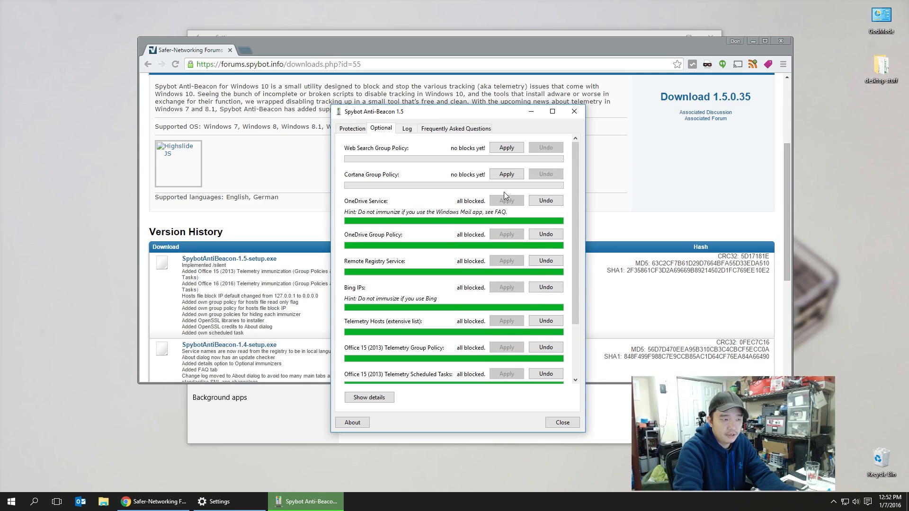
left_click(407, 129)
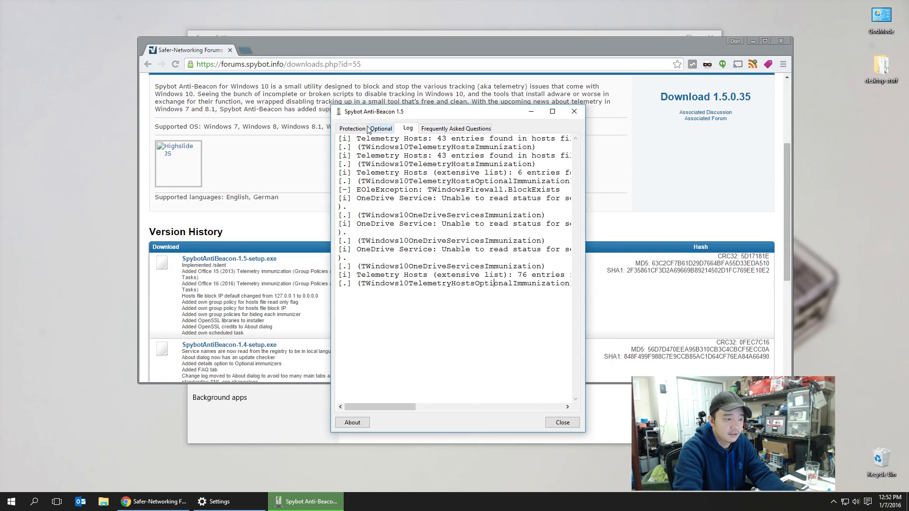
Review the protection details on the Protection tab, then close Spybot Anti-Beacon.
left_click(352, 128)
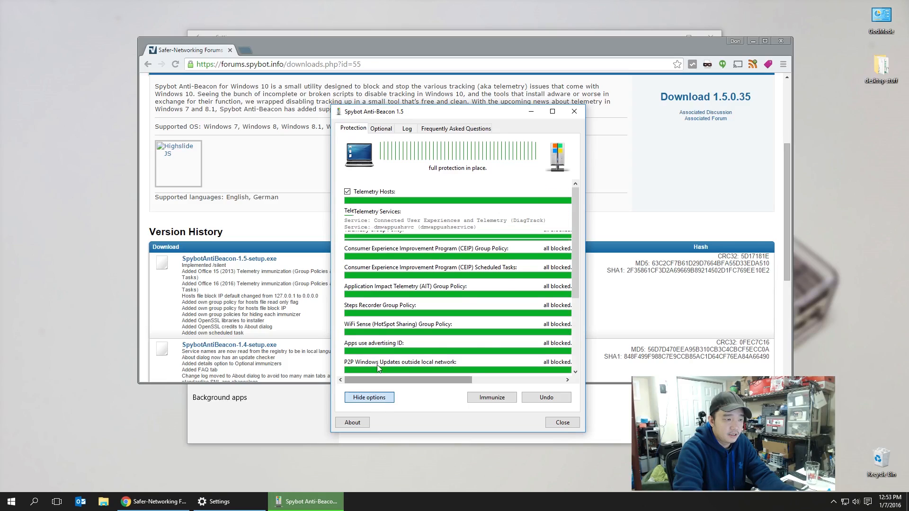
scroll("down", 3)
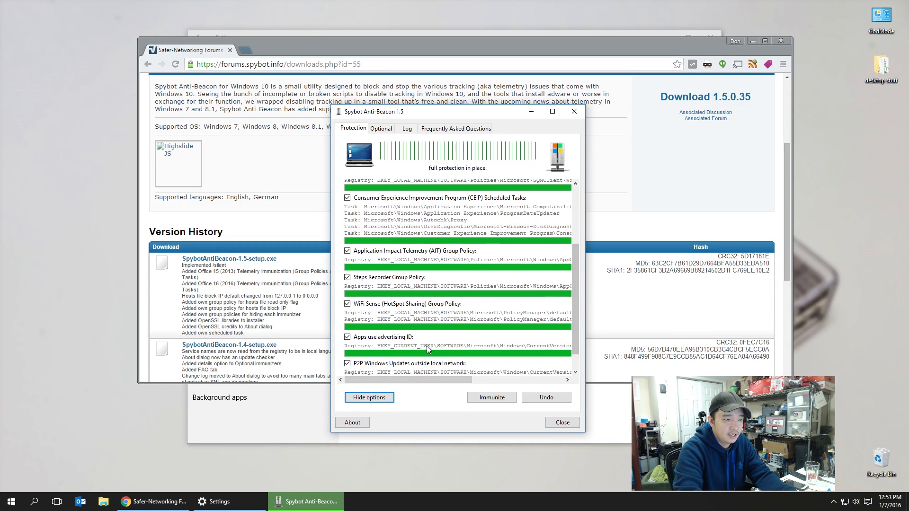
mouse_move(441, 395)
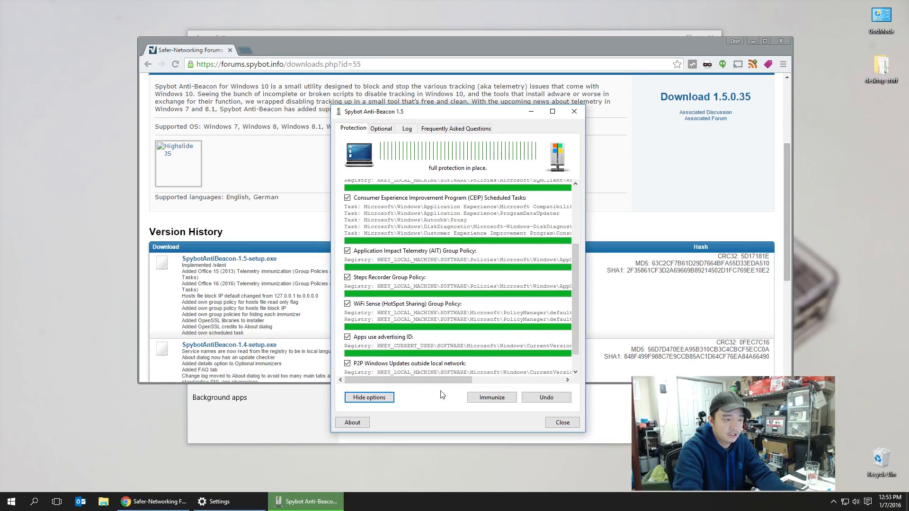
left_click(561, 421)
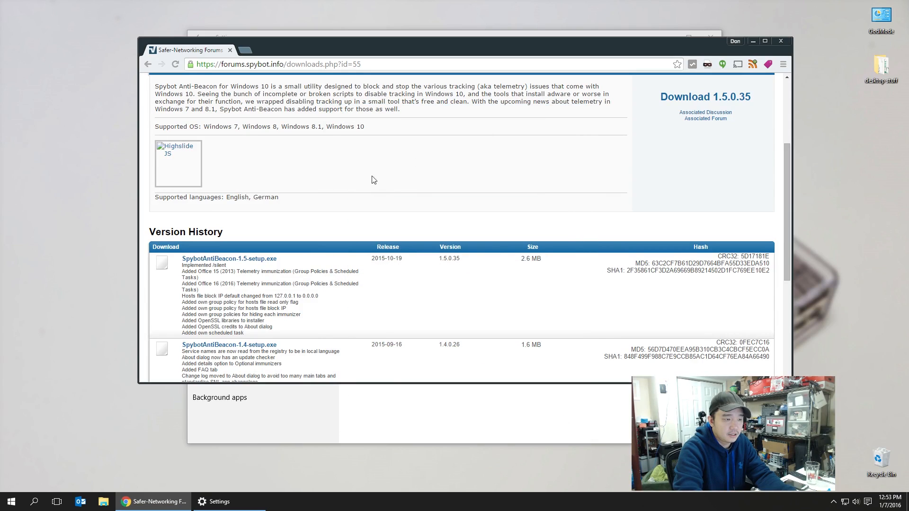
mouse_move(559, 82)
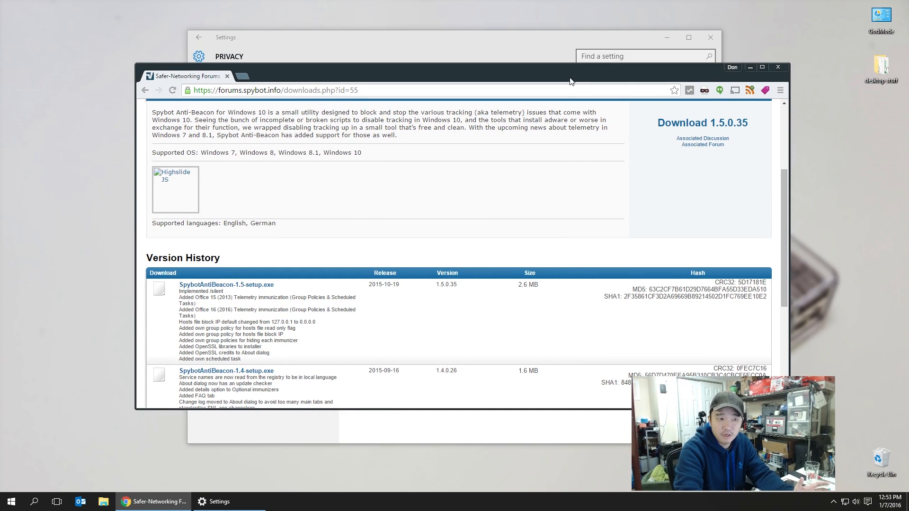
mouse_move(447, 193)
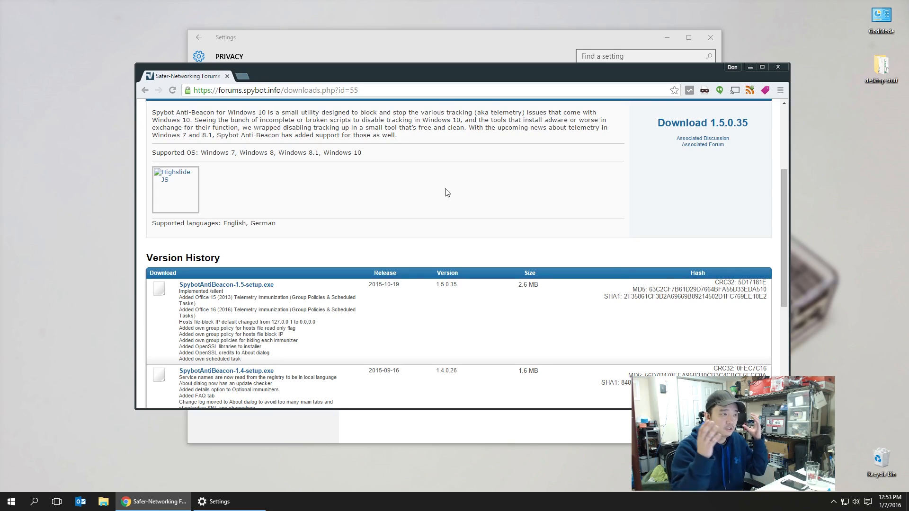